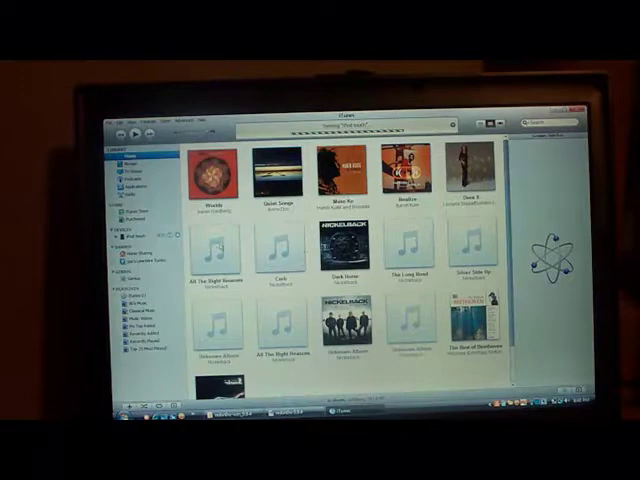
Step: Close iTunes and launch redsn0w.exe to reach its welcome screen
left_click(128, 232)
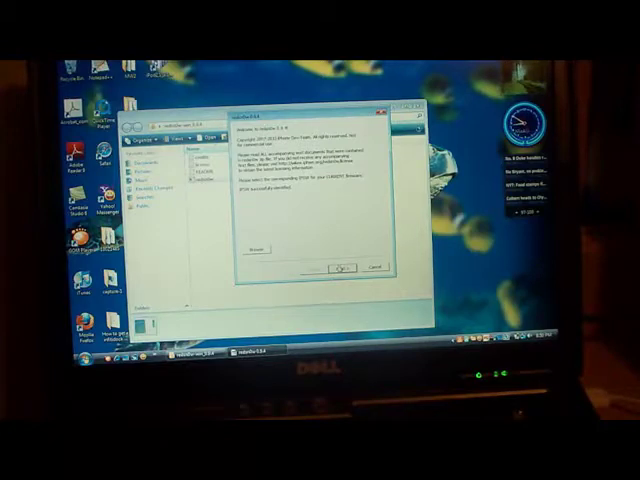
left_click(344, 268)
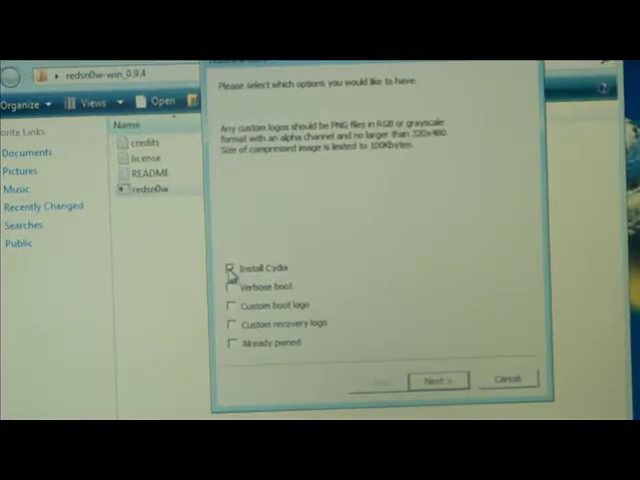
Step: Advance to the options page and set the Install Cydia and already-pwned checkboxes
left_click(232, 268)
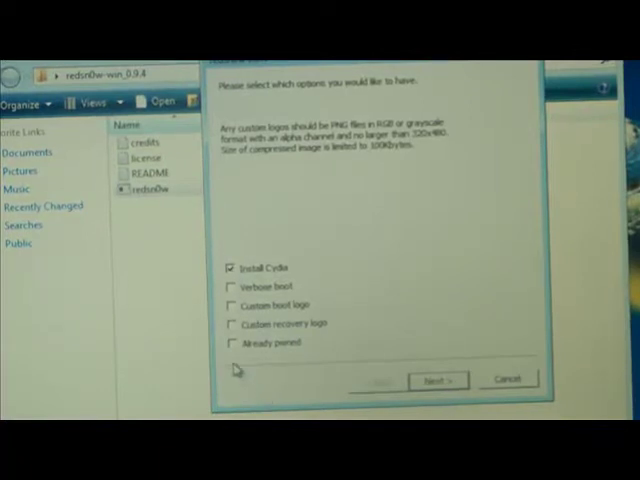
left_click(232, 344)
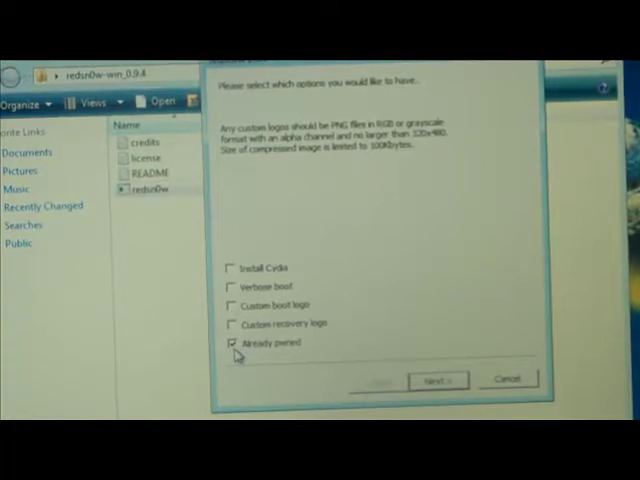
mouse_move(236, 268)
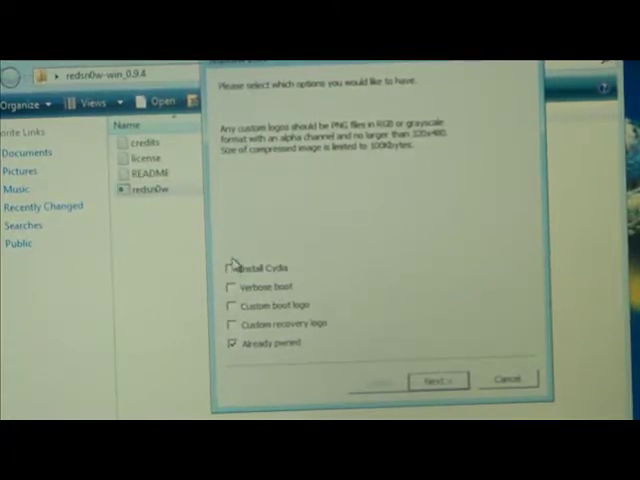